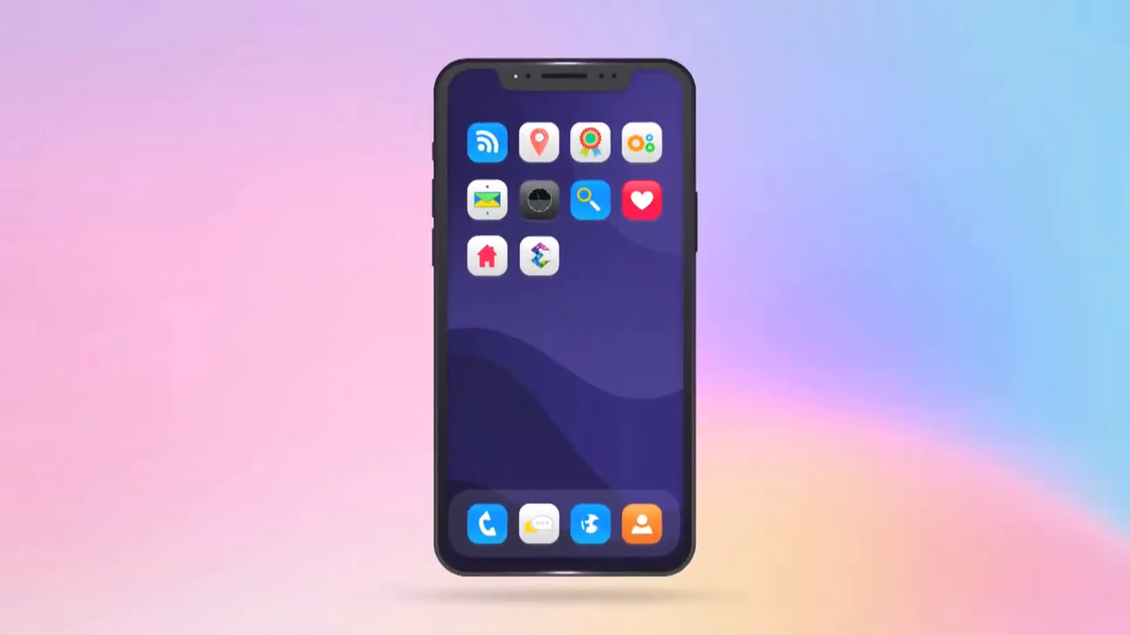
Launch Explurger from its icon on the phone home screen
left_click(539, 256)
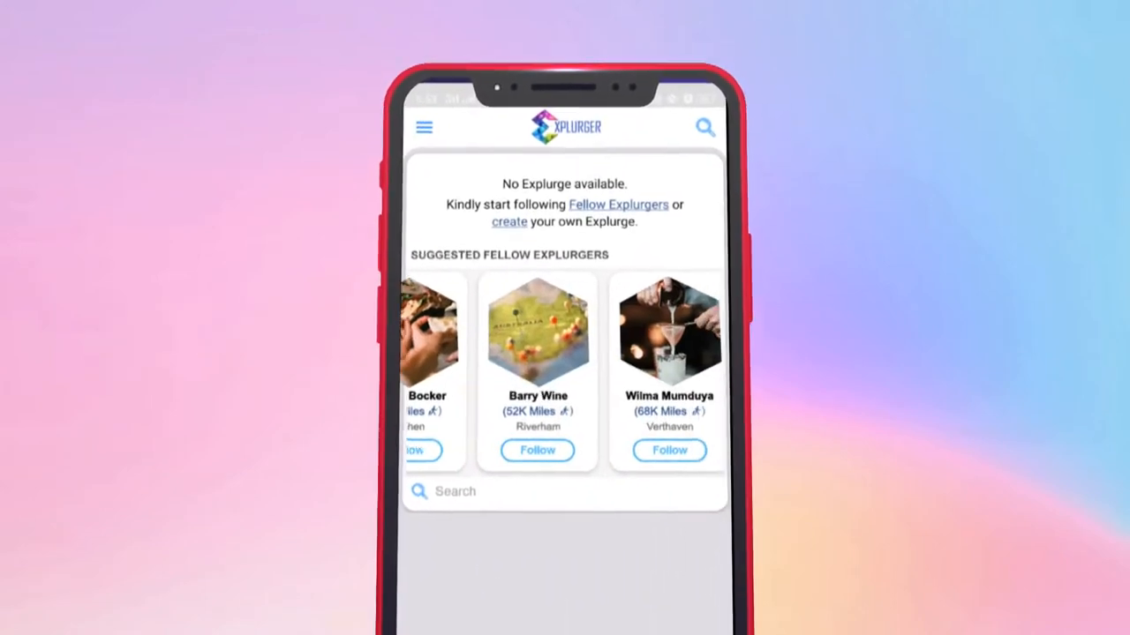
Follow a suggested fellow Explurger and browse the filled feed to Create Explurge
left_click(617, 204)
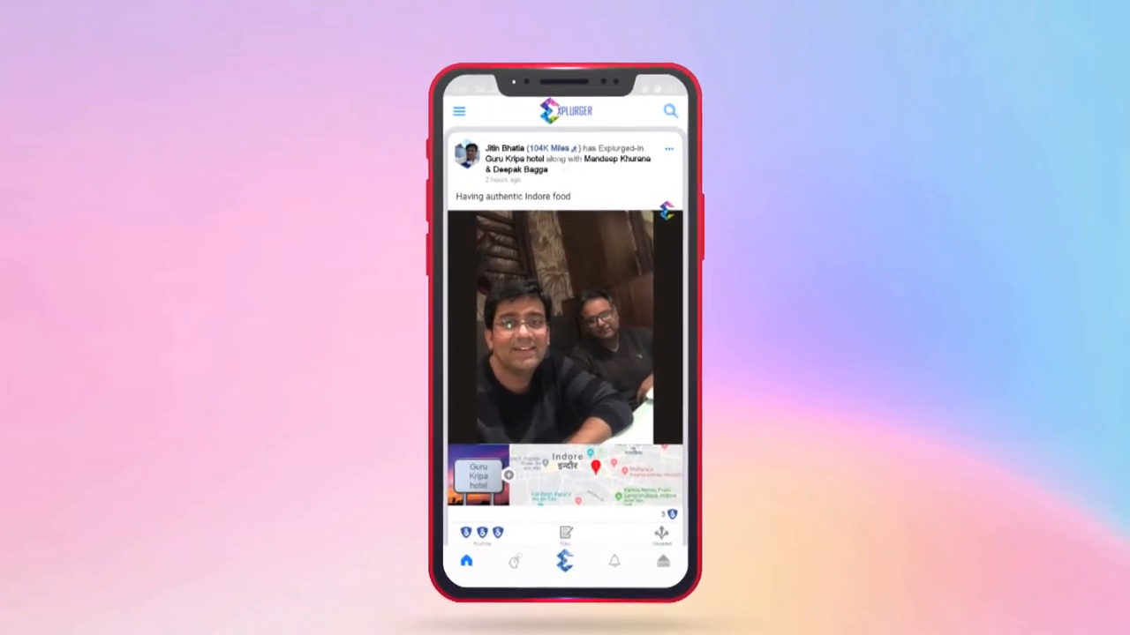
scroll("down", 3)
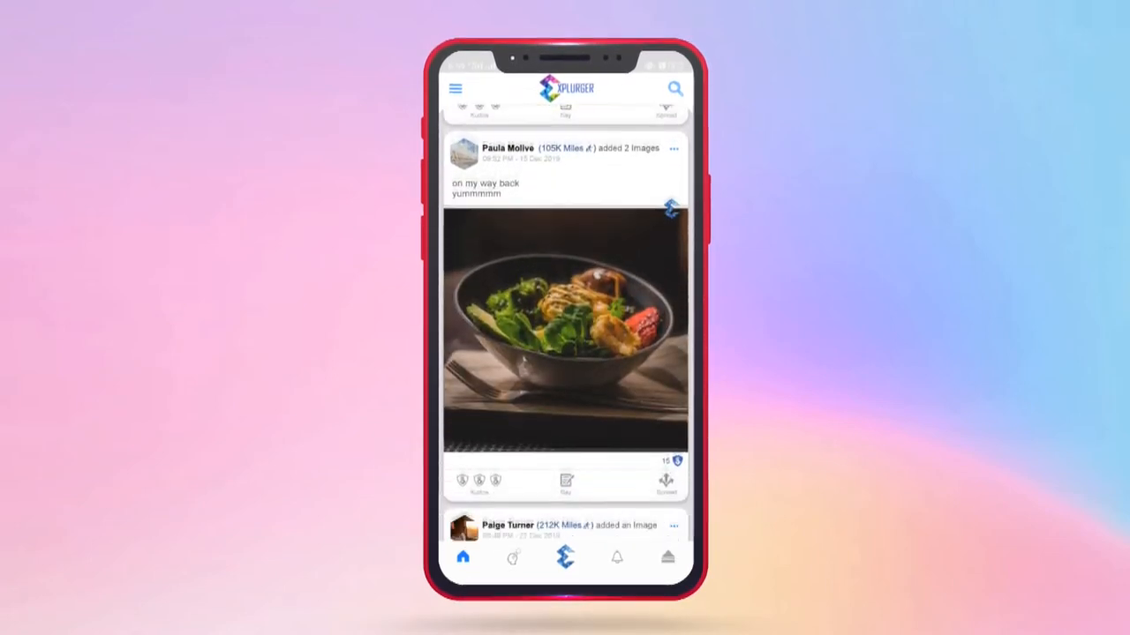
left_click(480, 480)
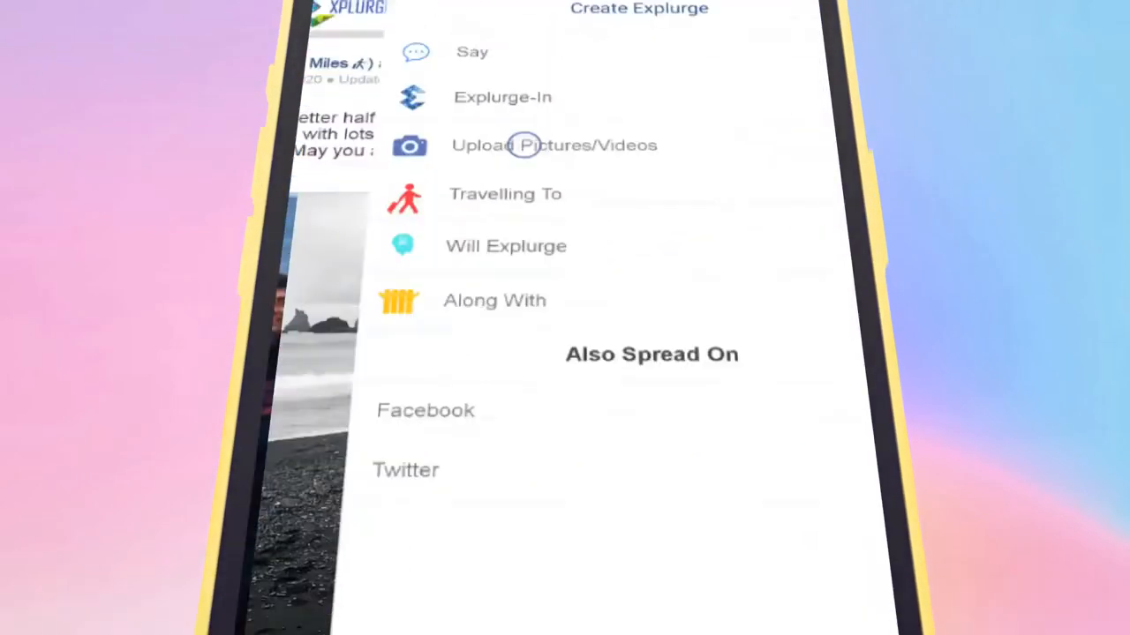
Upload a photo, apply it, caption it 'Morning motivation' and spread the post
left_click(554, 145)
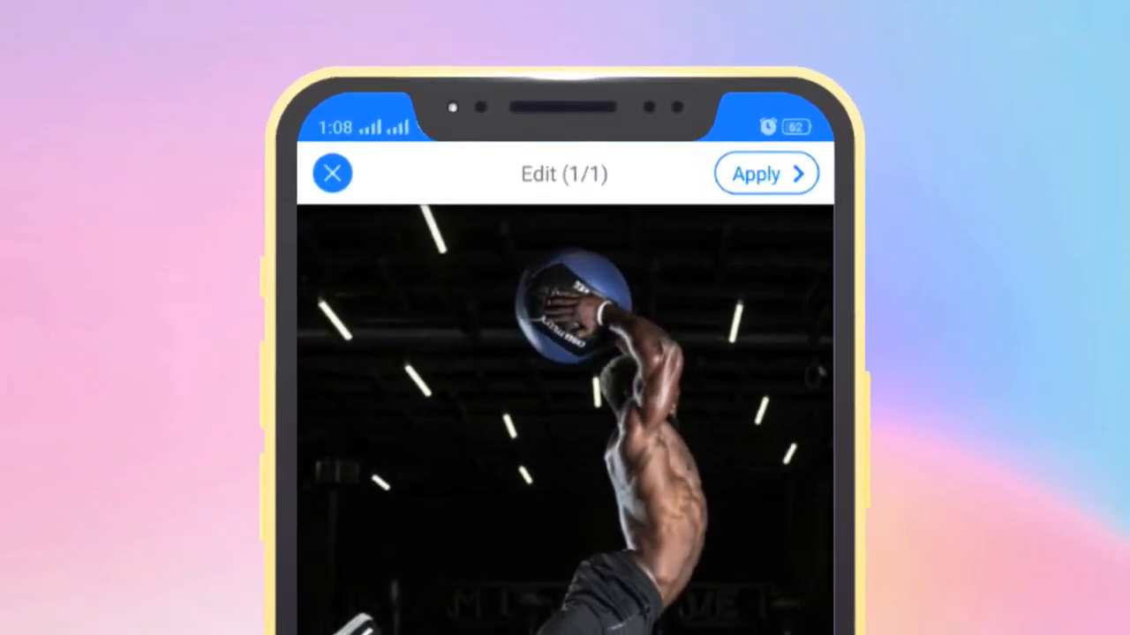
left_click(766, 173)
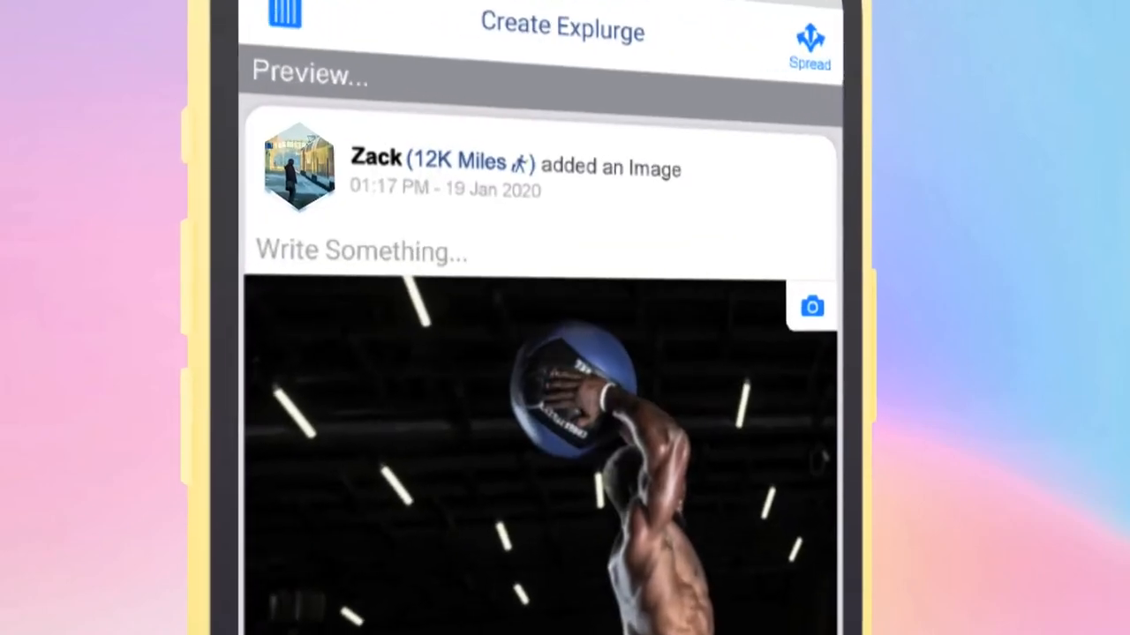
type("Morning motivation")
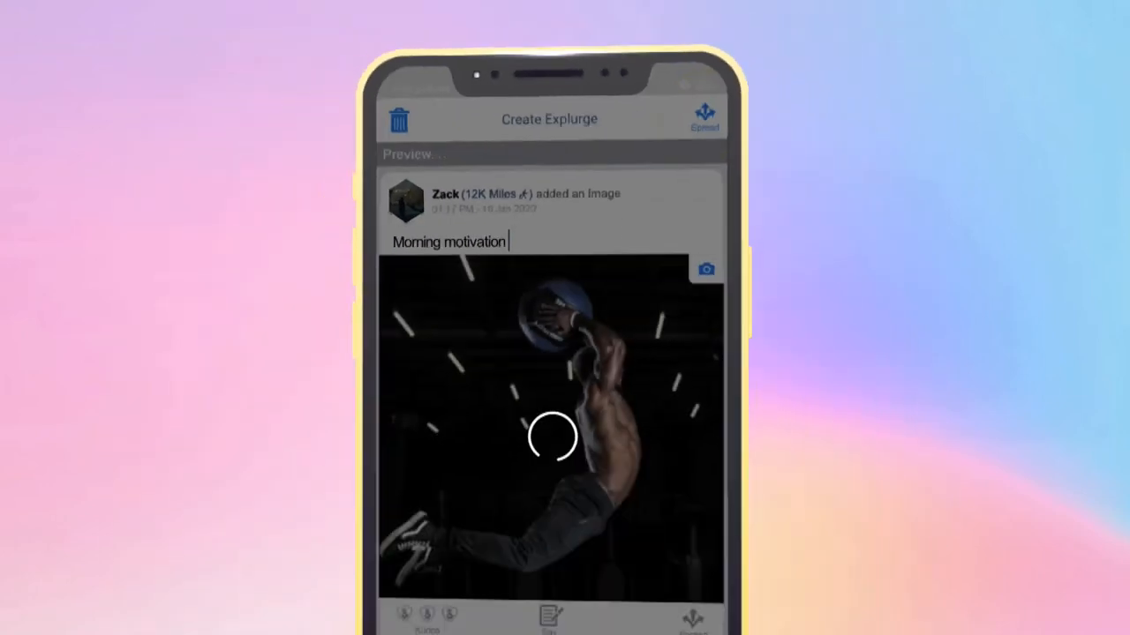
left_click(704, 118)
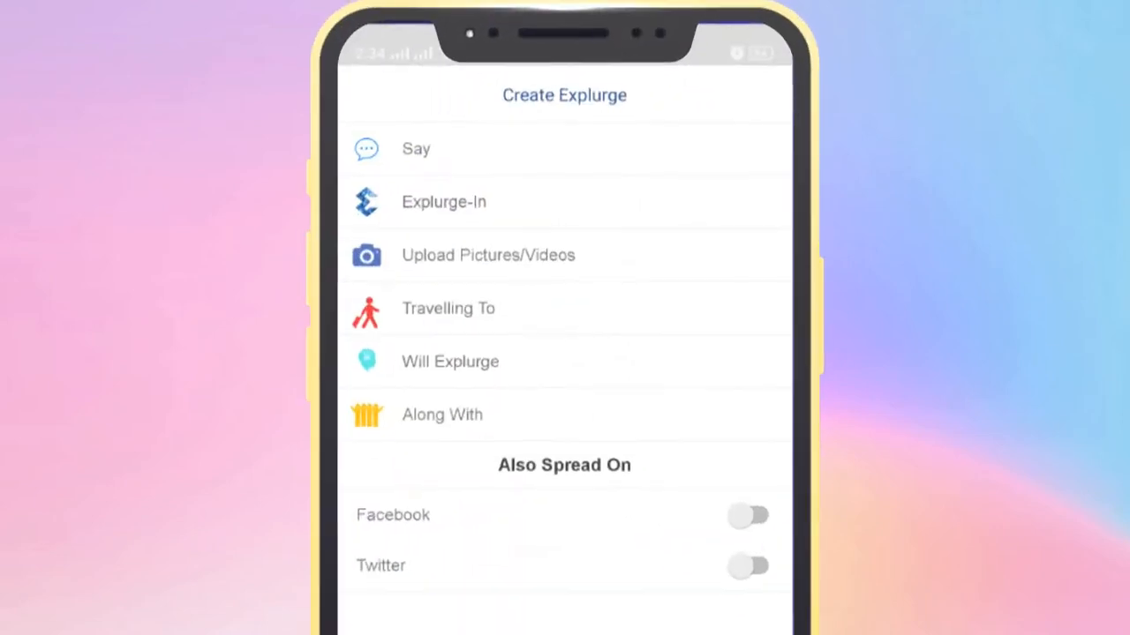
Create a Will Explurge post for Las Vegas on 08 Jan 2020
left_click(450, 361)
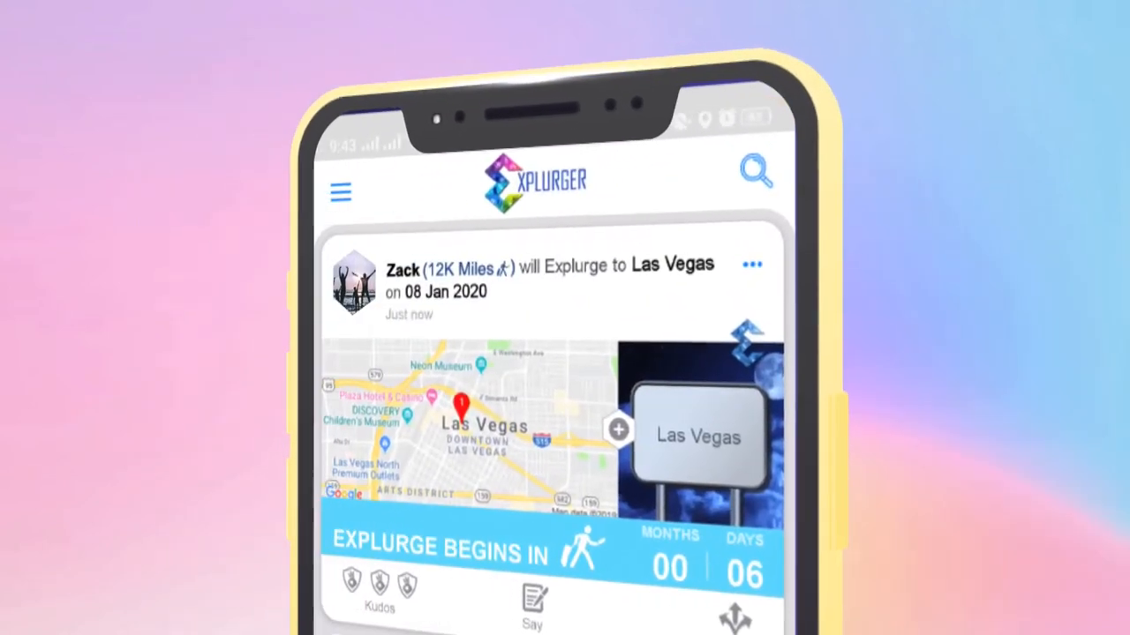
scroll("down", 3)
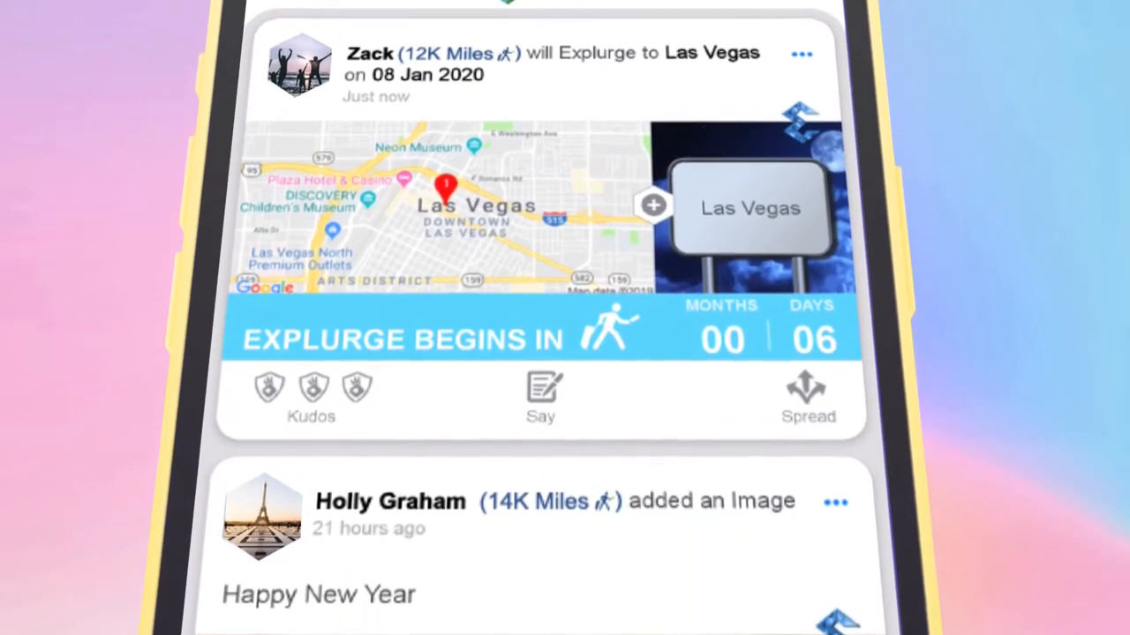
scroll("down", 3)
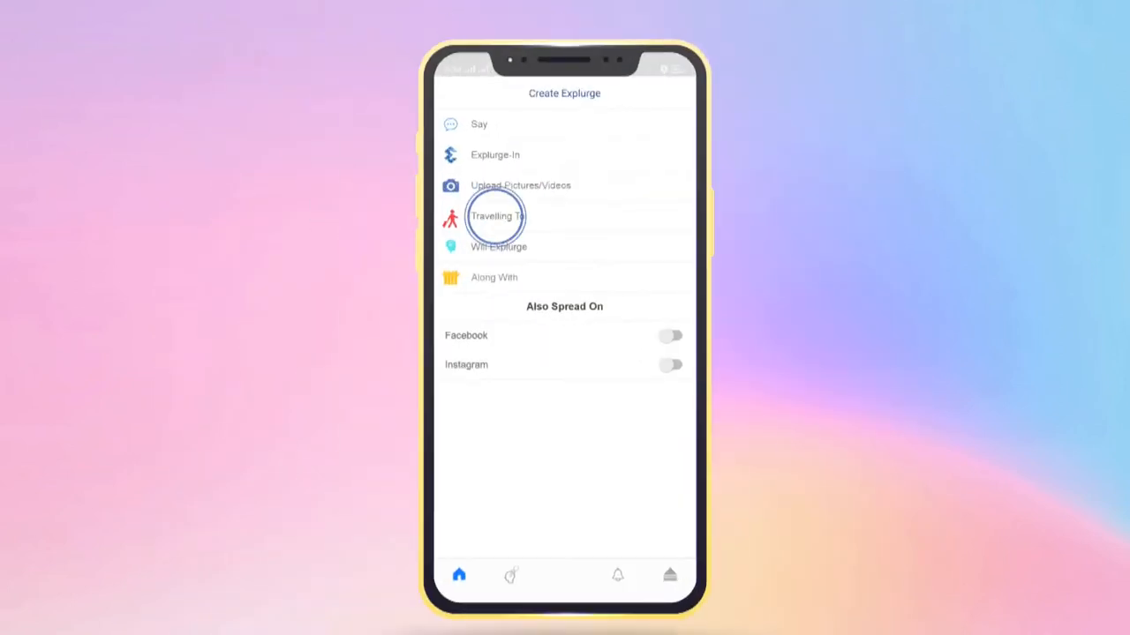
Compose a Travelling To post from Indore to Cape Town by Flight
left_click(496, 217)
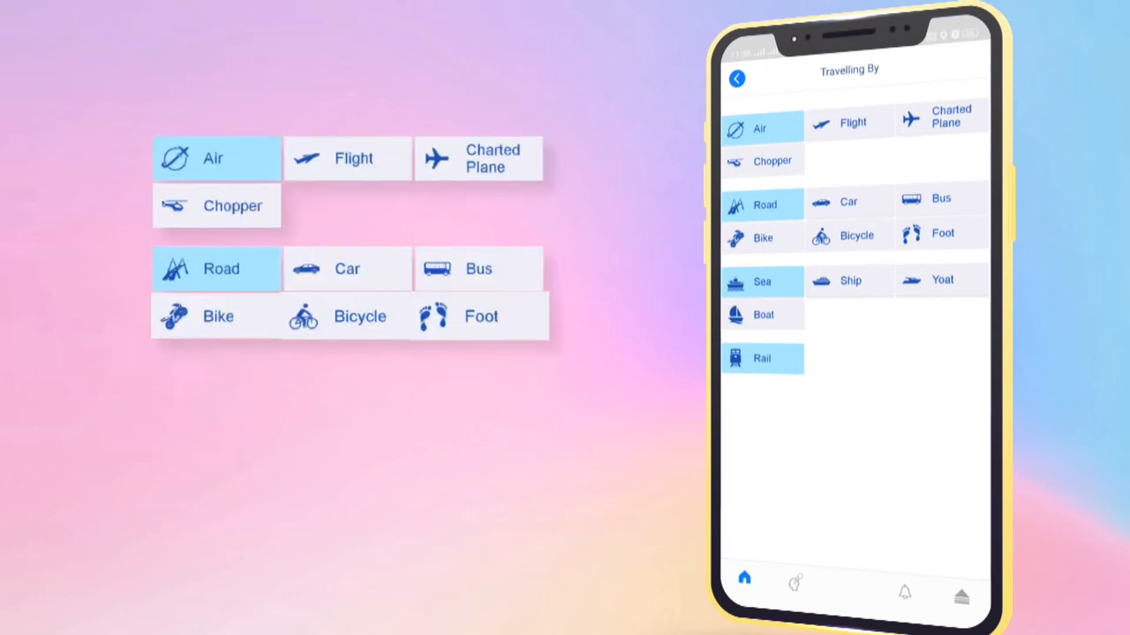
left_click(851, 122)
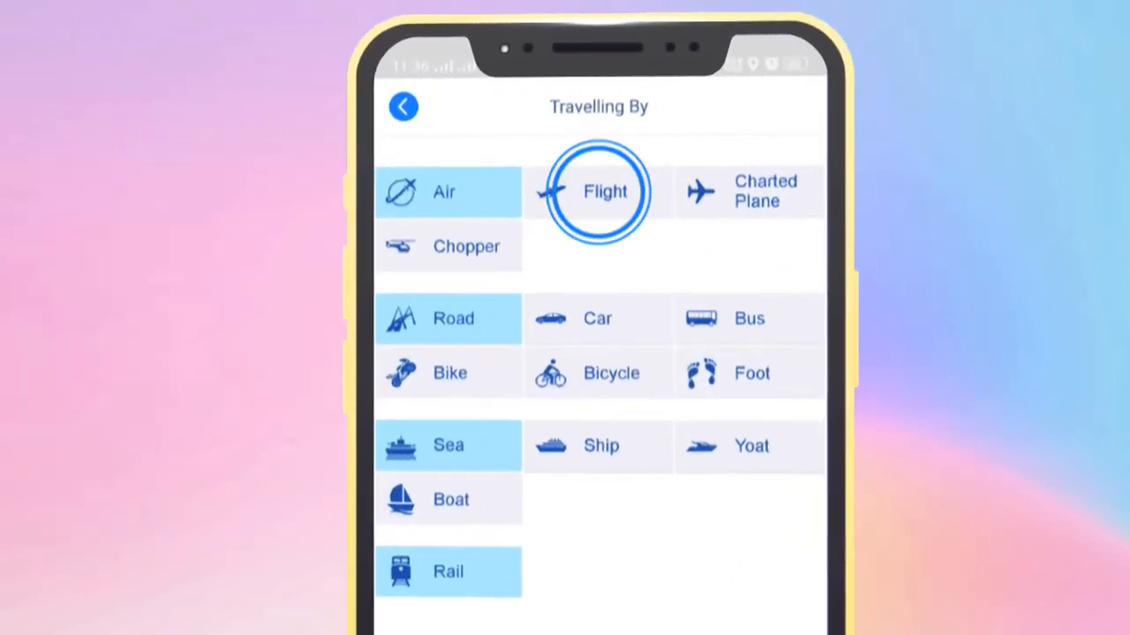
left_click(604, 191)
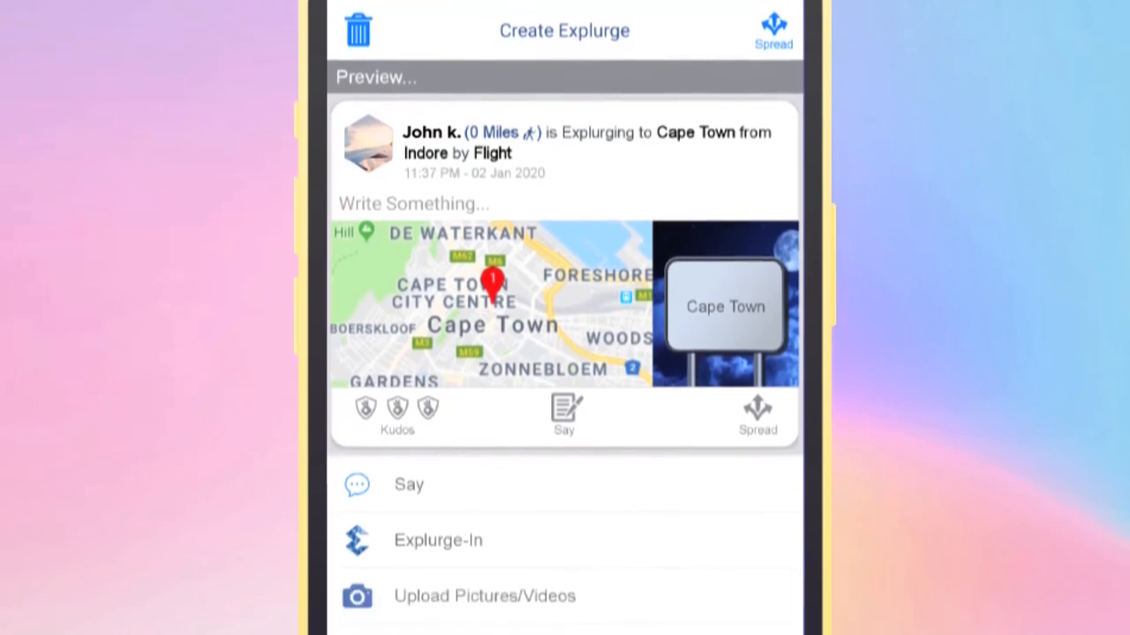
scroll("down", 3)
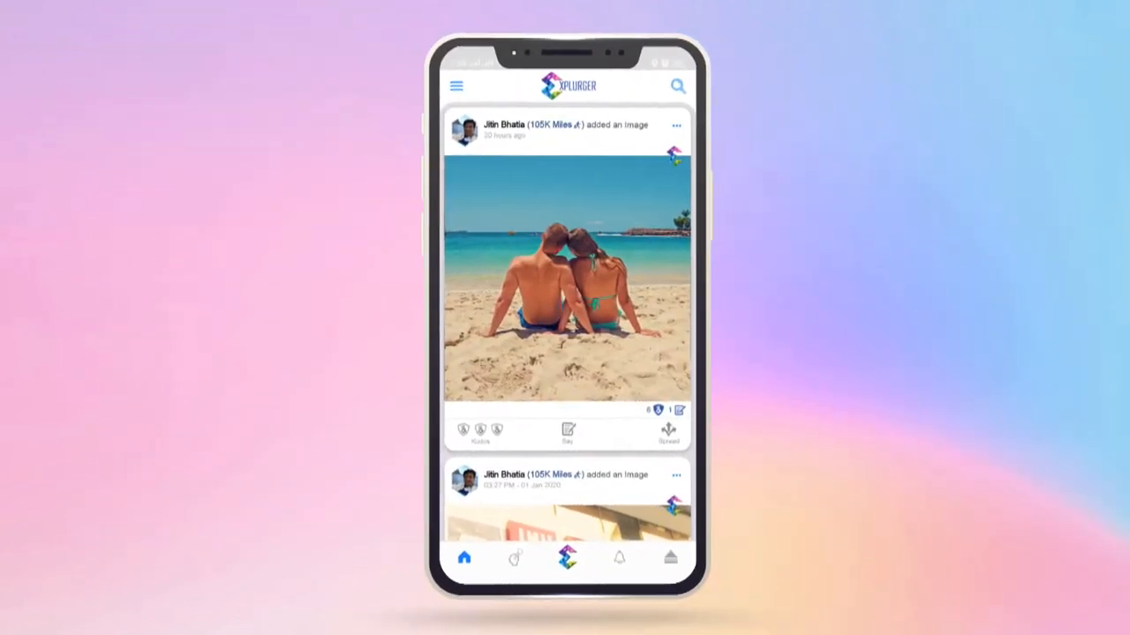
Show the Bucket List's Pending places: The LaLiT Chandigarh and Las Vegas
left_click(668, 430)
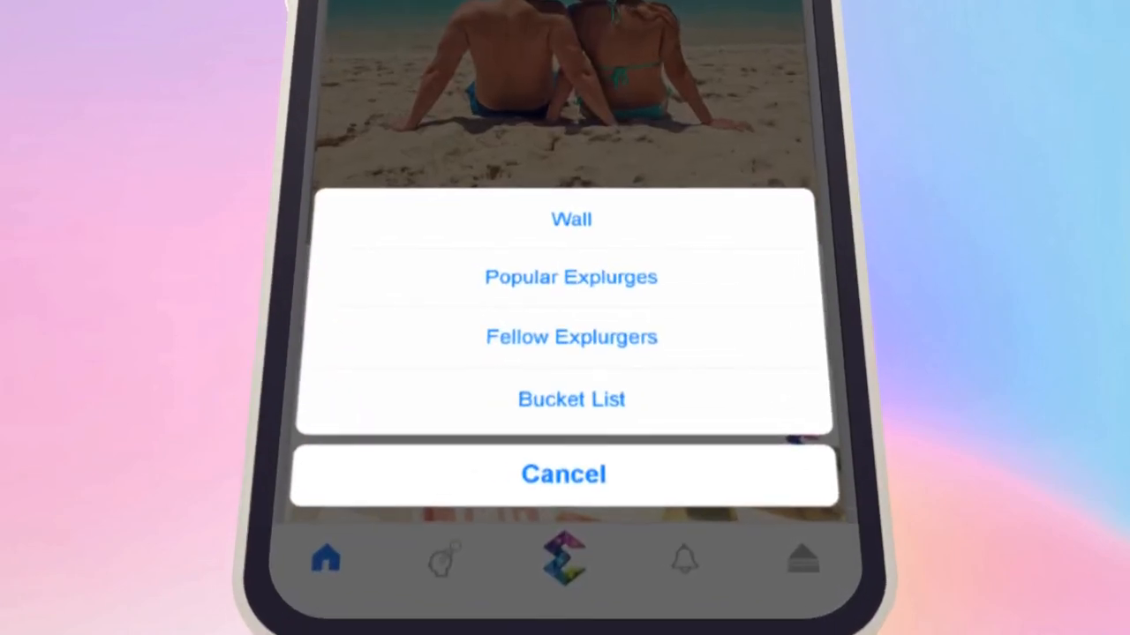
left_click(571, 398)
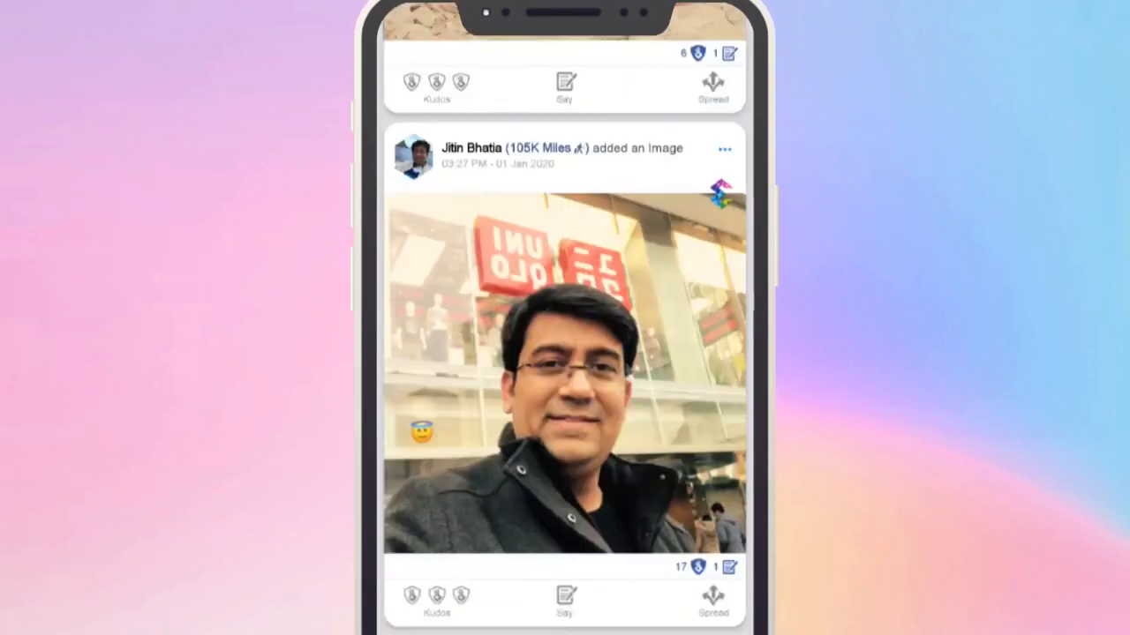
scroll("down", 3)
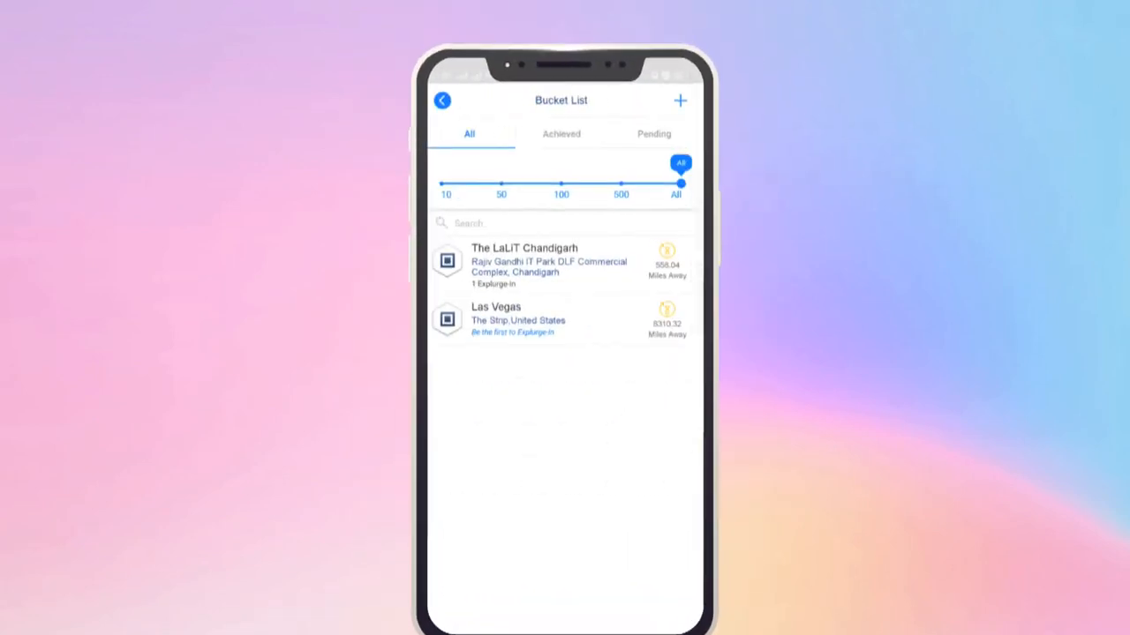
left_click(654, 133)
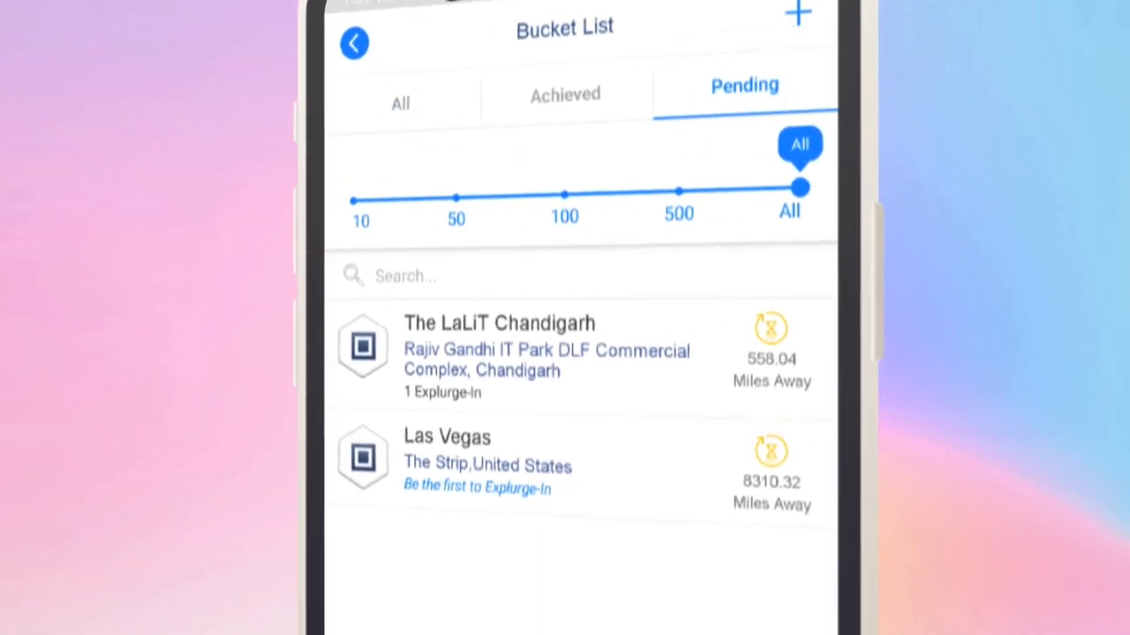